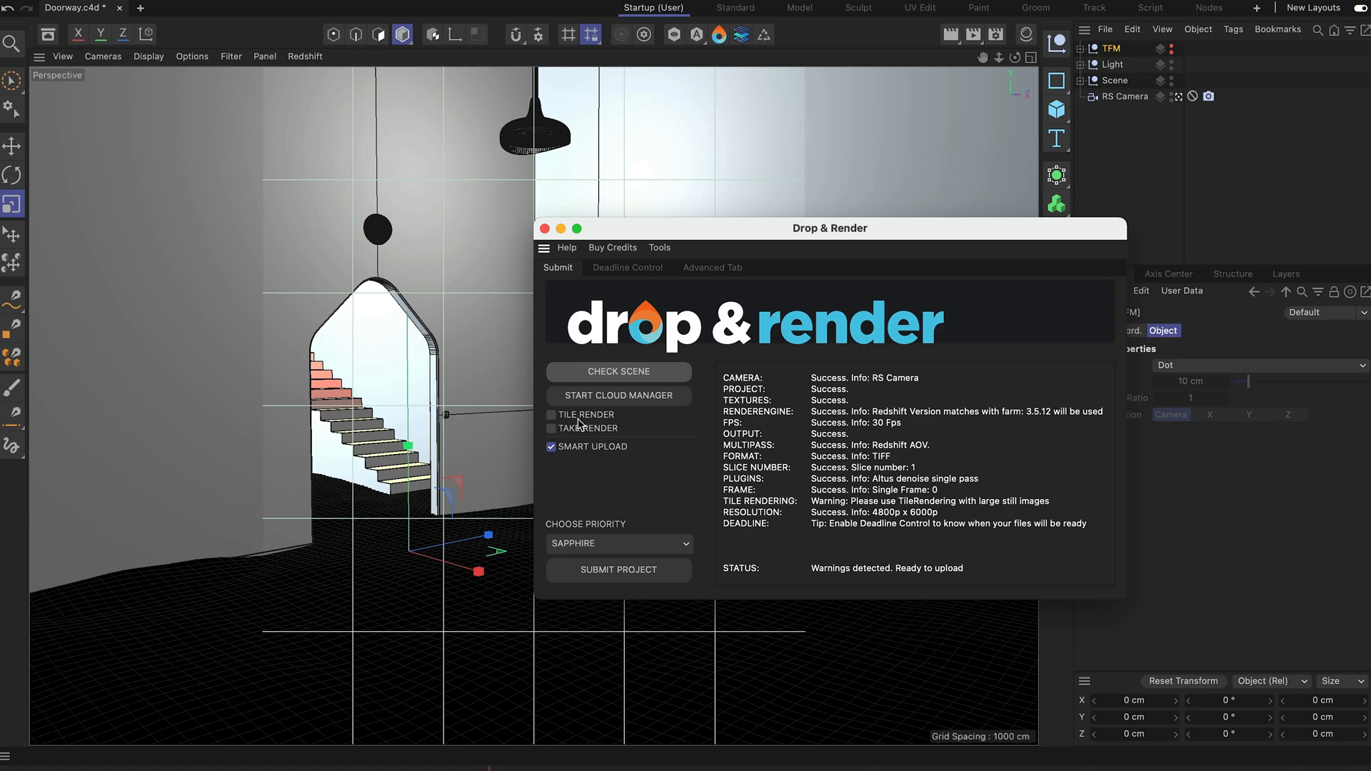
# Step: Enable Tile Render for the Doorway scene in the plugin window
pyautogui.click(551, 414)
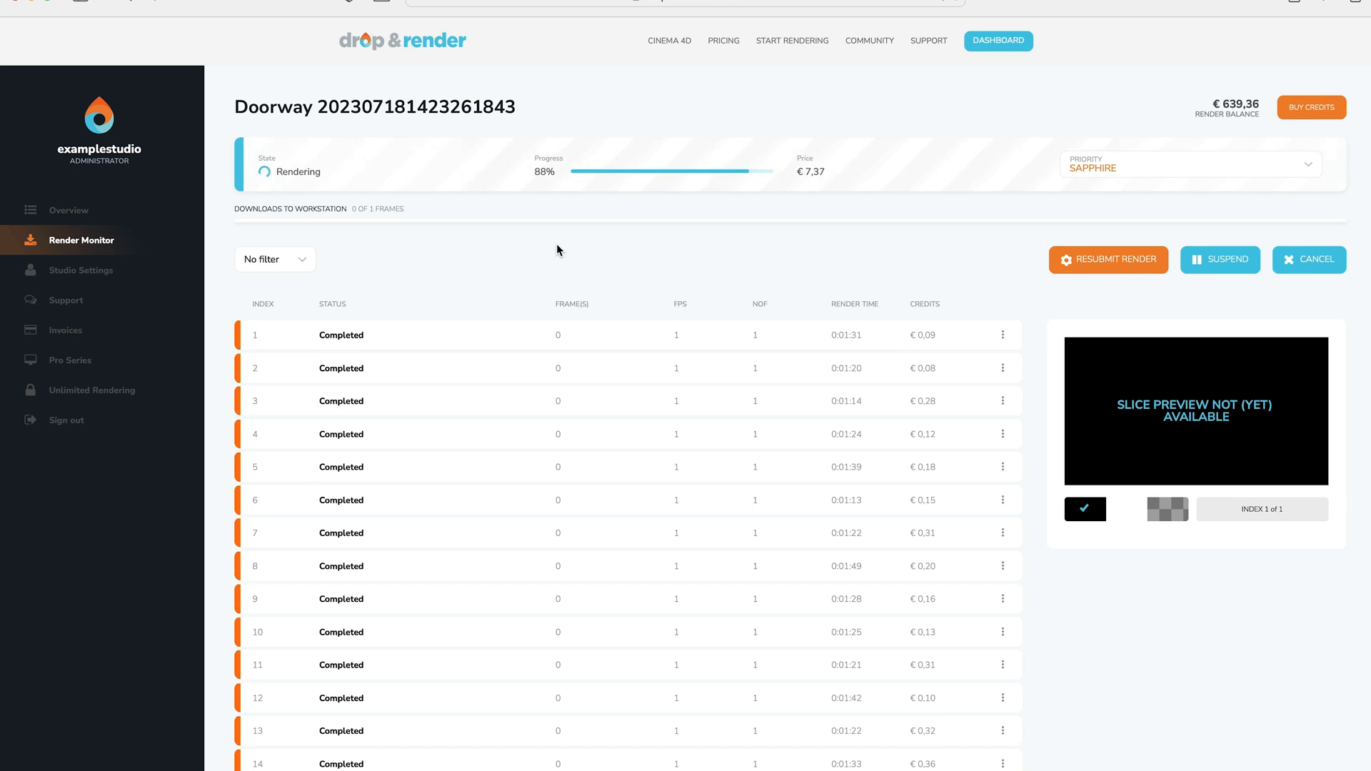
# Step: Preview the finished Doorway0000.tif frame, then review the job's render slice list
pyautogui.click(1195, 412)
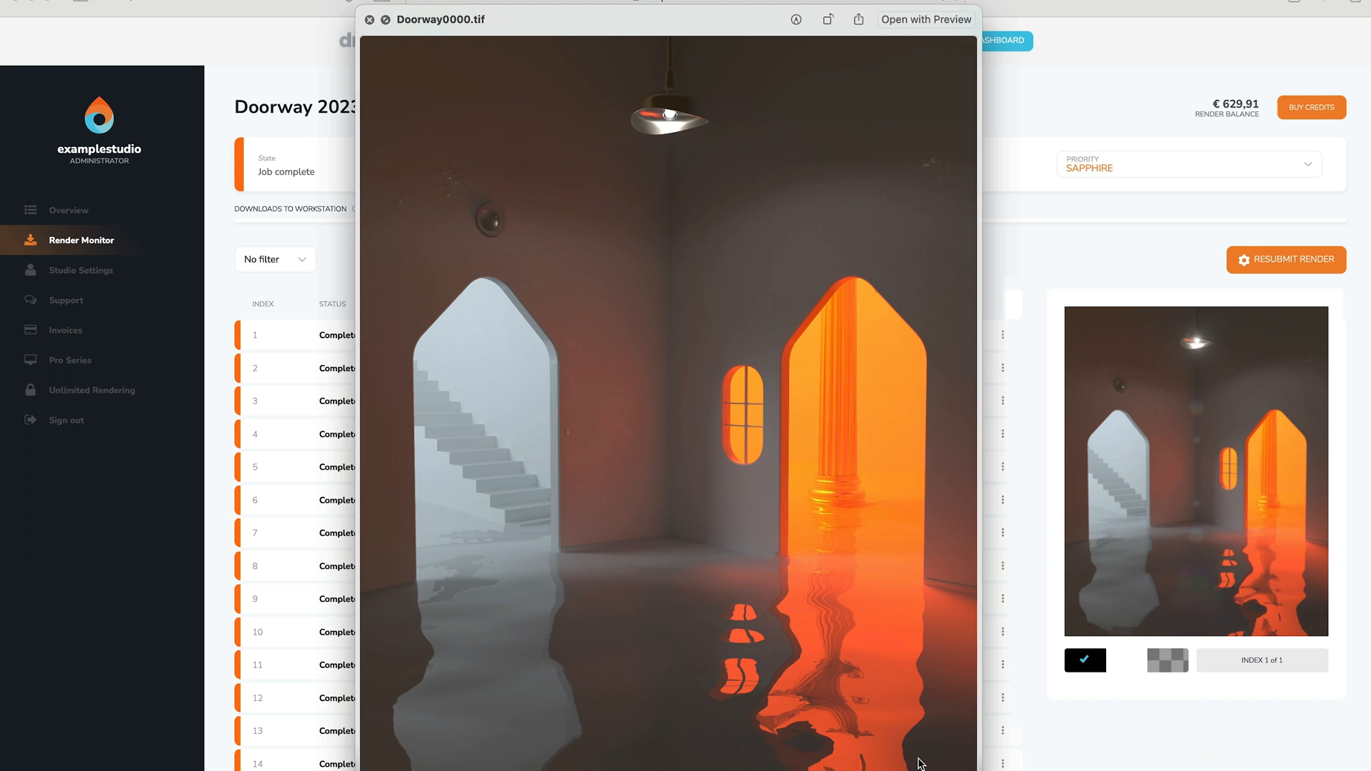
pyautogui.click(369, 18)
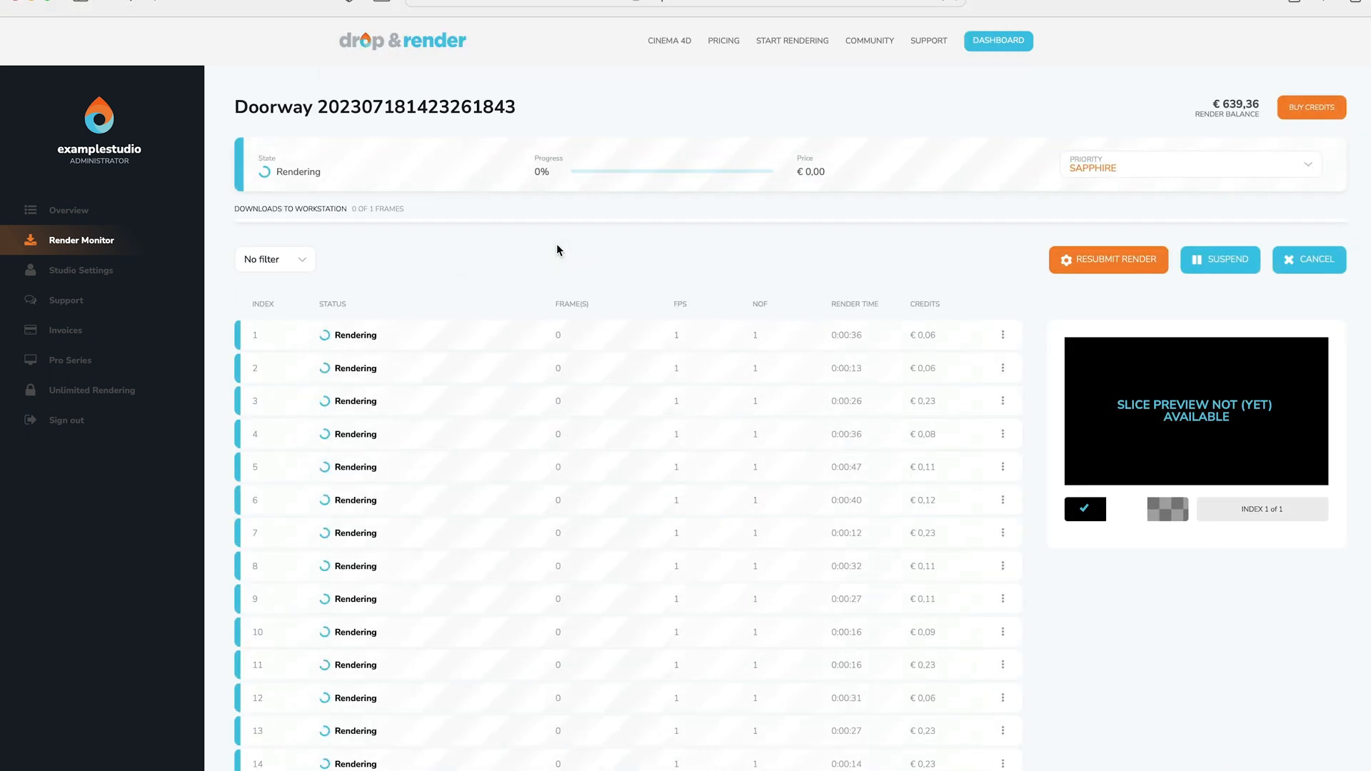
pyautogui.scroll(-3)
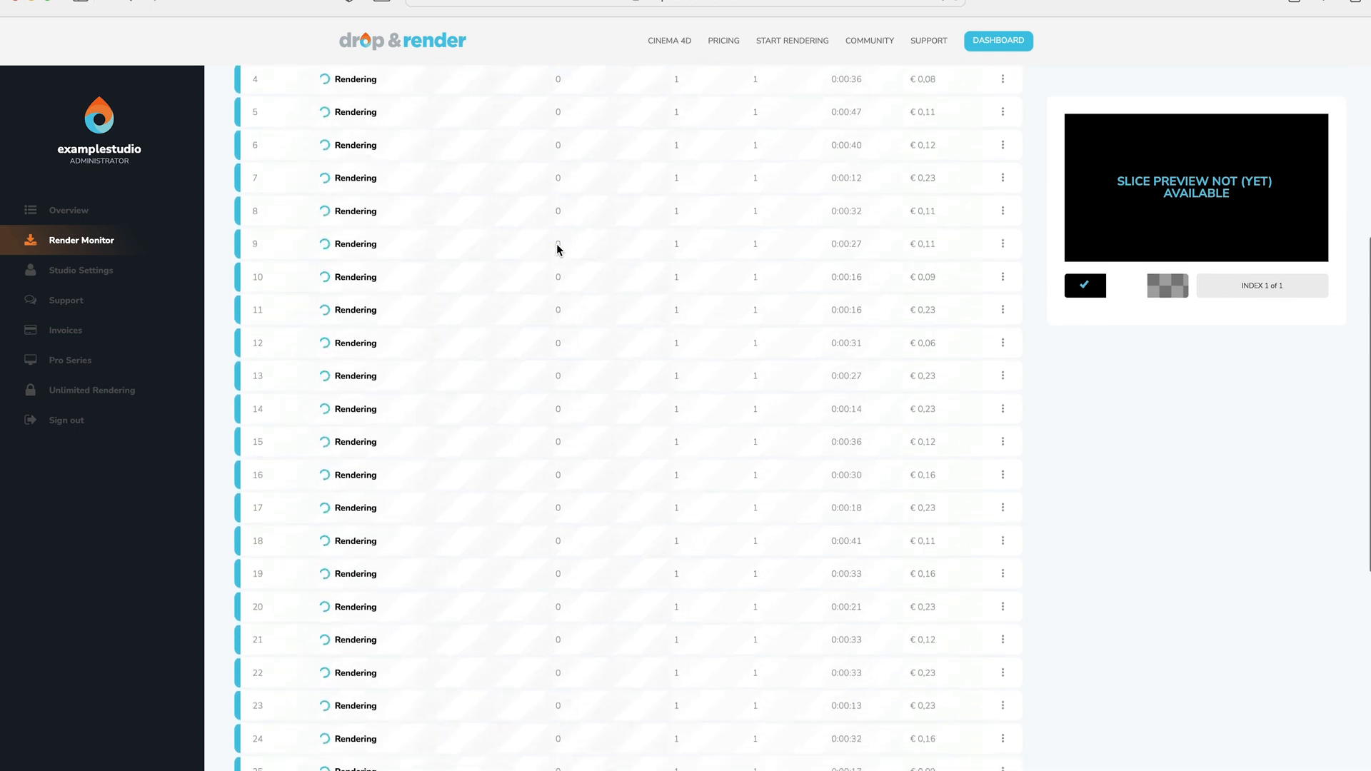
pyautogui.scroll(-3)
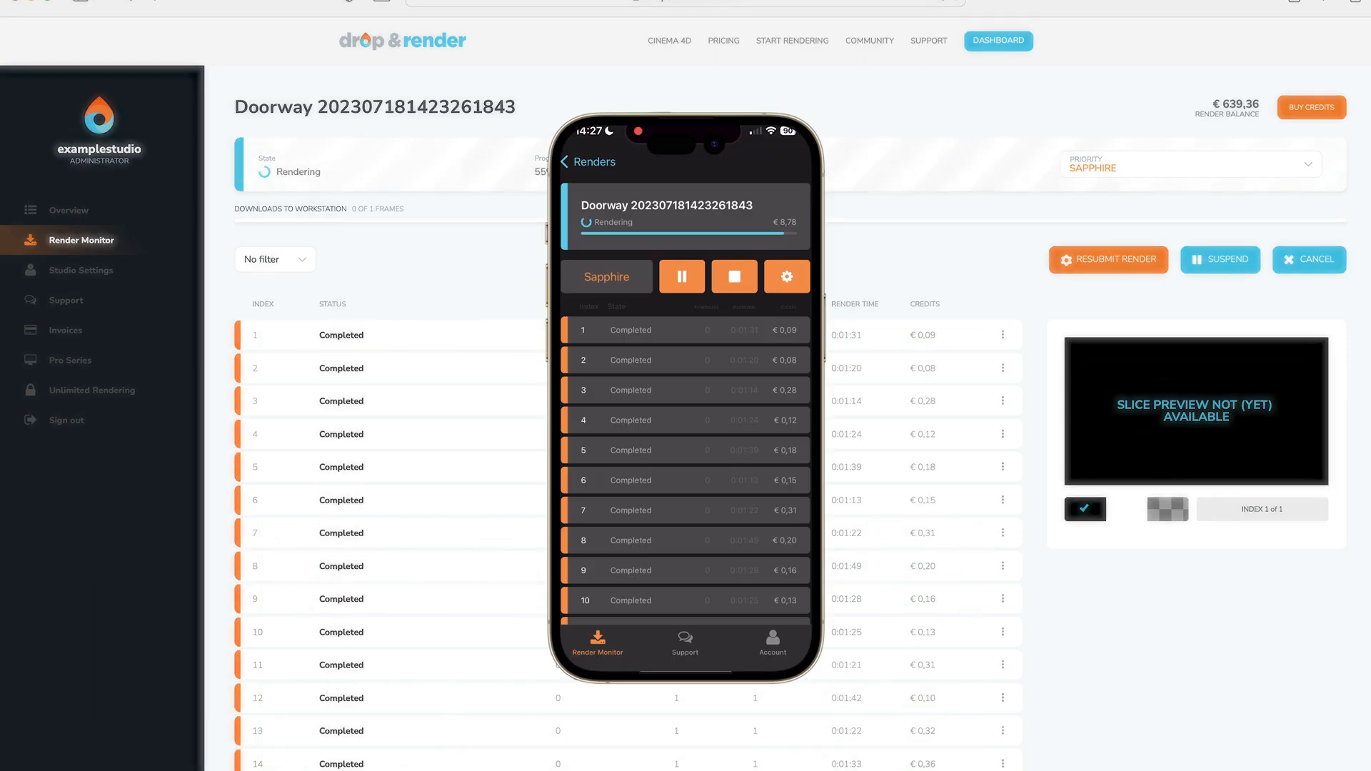
# Step: Scroll through the Doorway job's completed slices in the iOS Render Monitor app
pyautogui.scroll(-3)
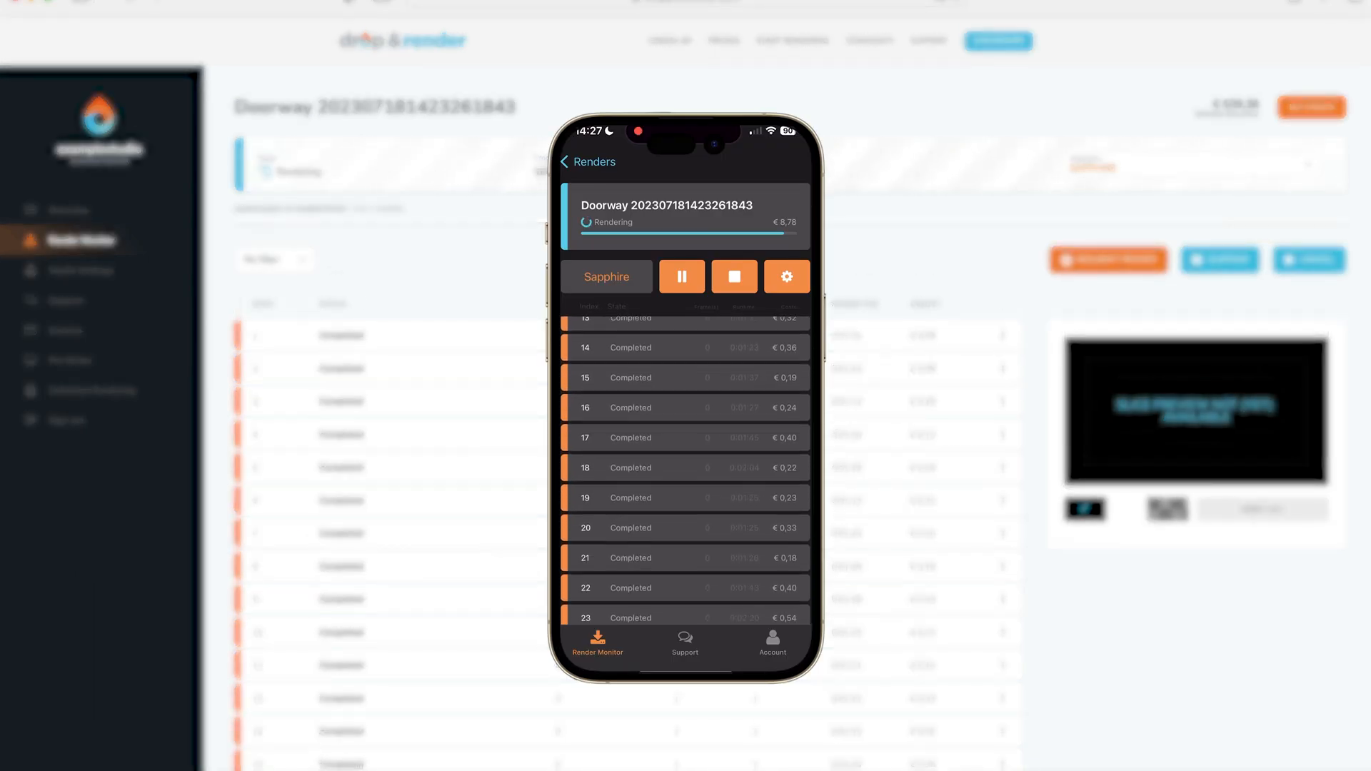
pyautogui.scroll(-3)
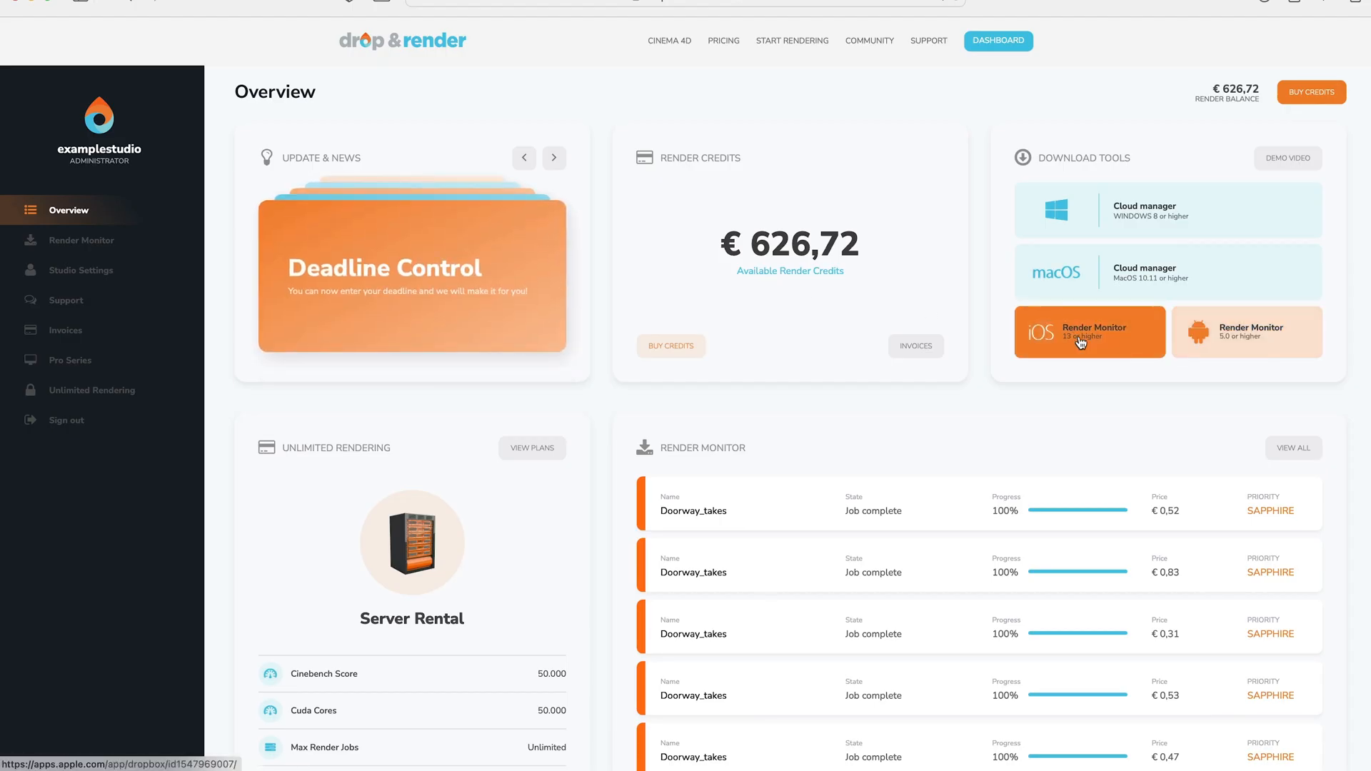
pyautogui.click(85, 240)
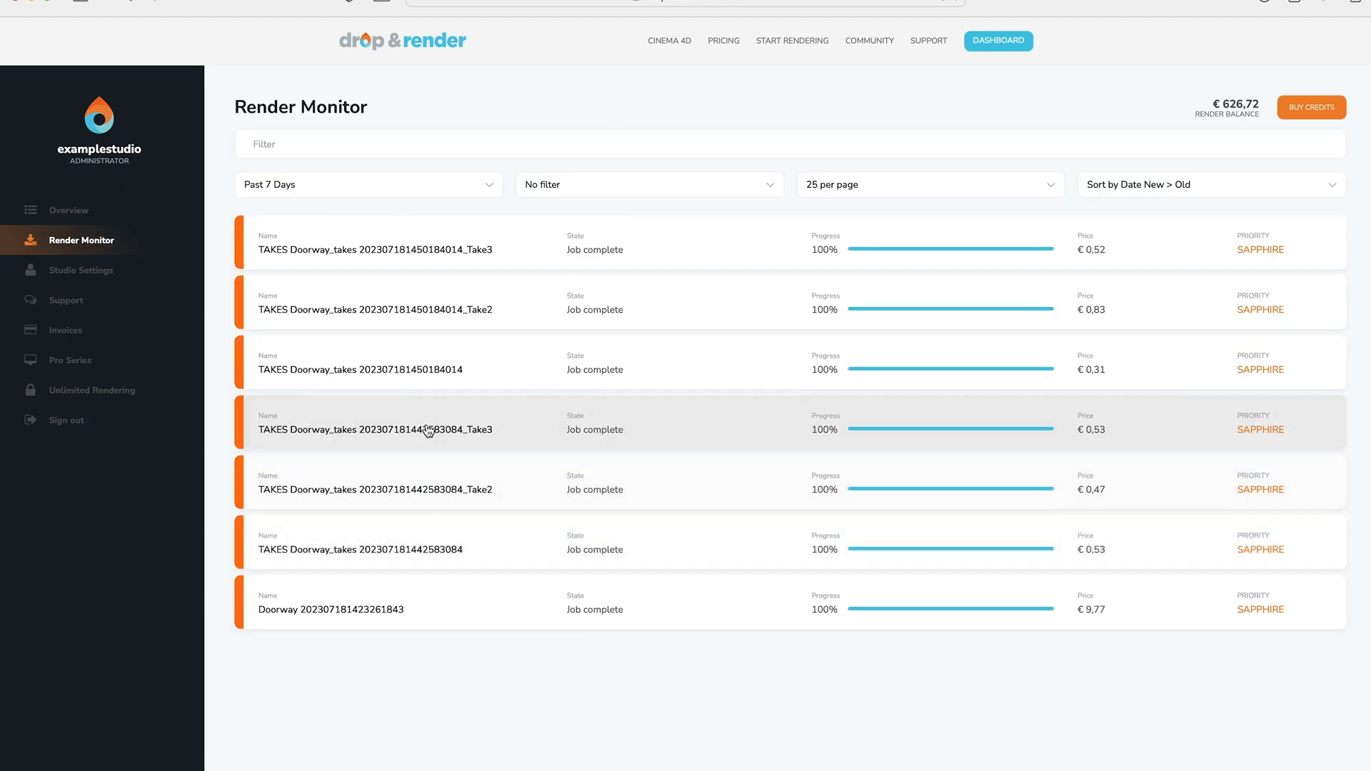
pyautogui.click(362, 369)
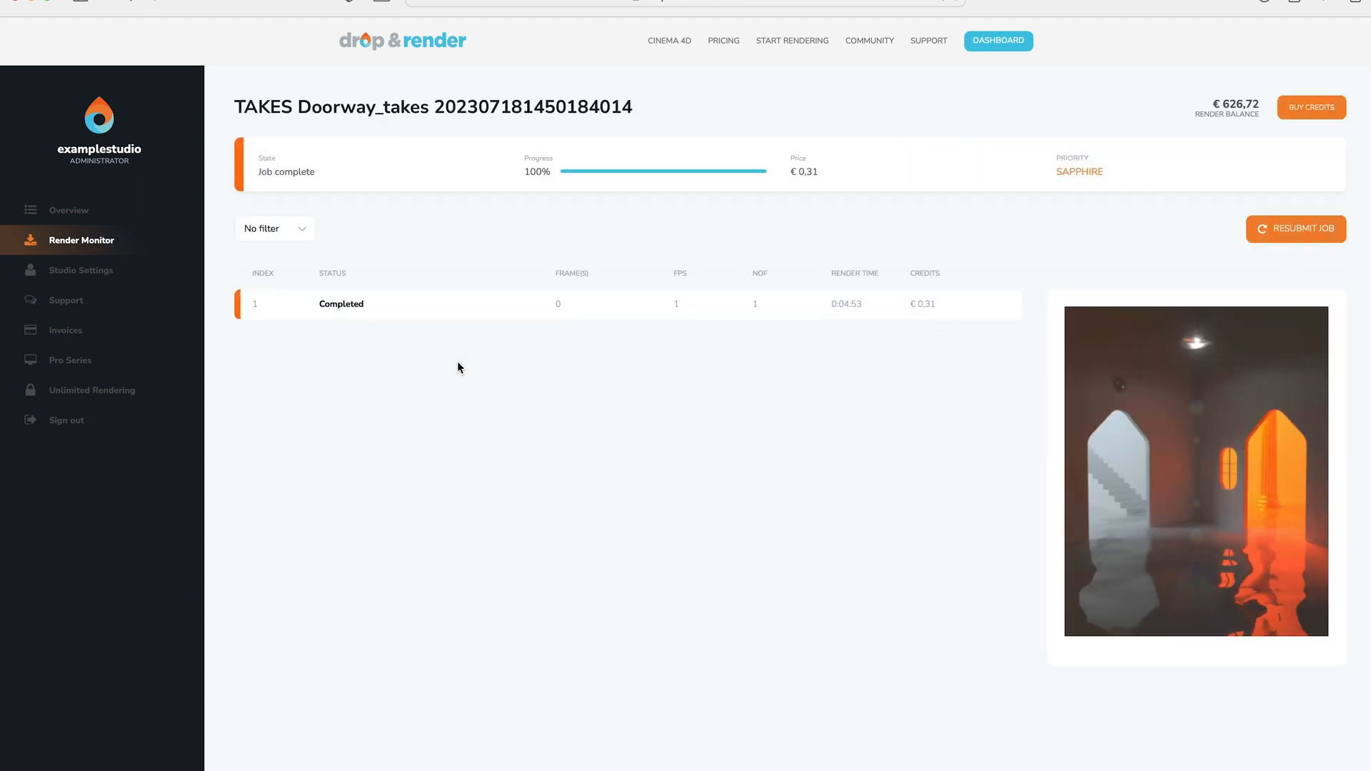
pyautogui.moveTo(1297, 229)
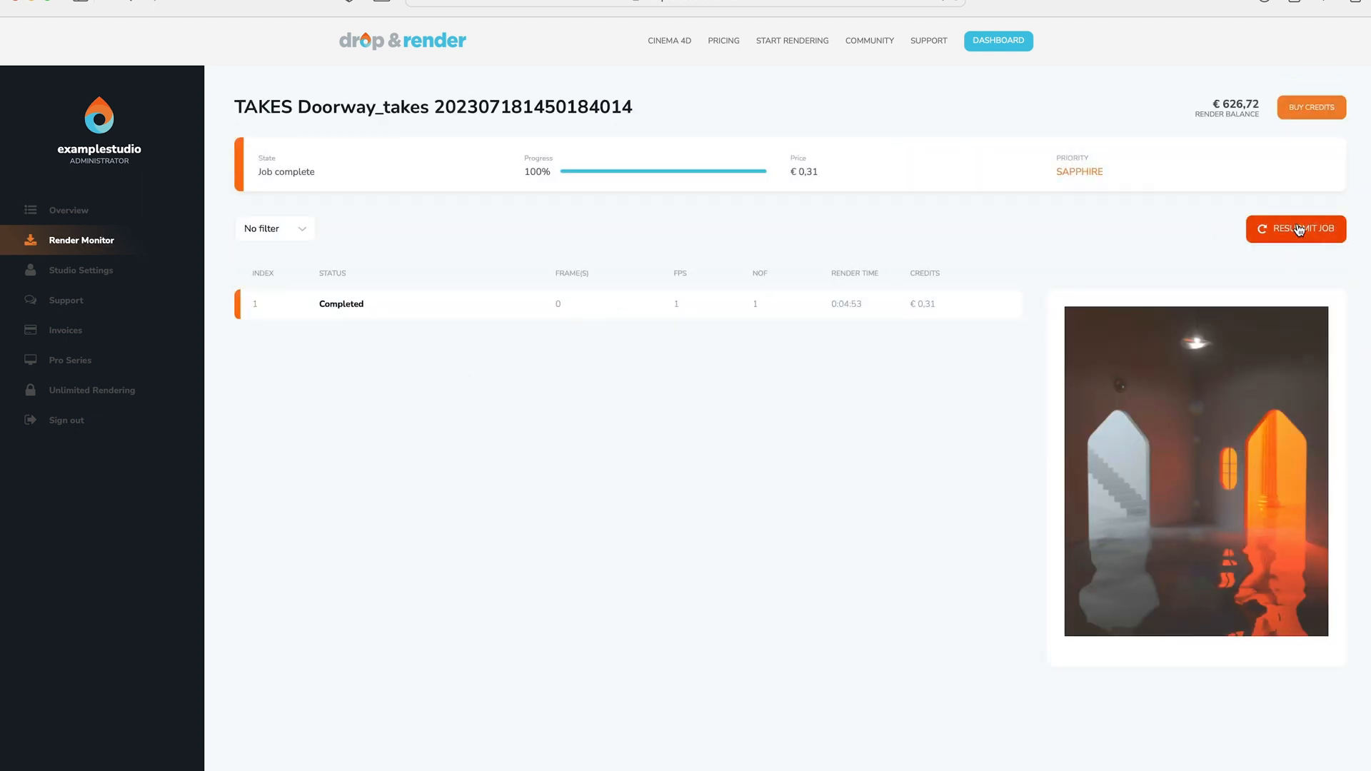
pyautogui.click(1295, 229)
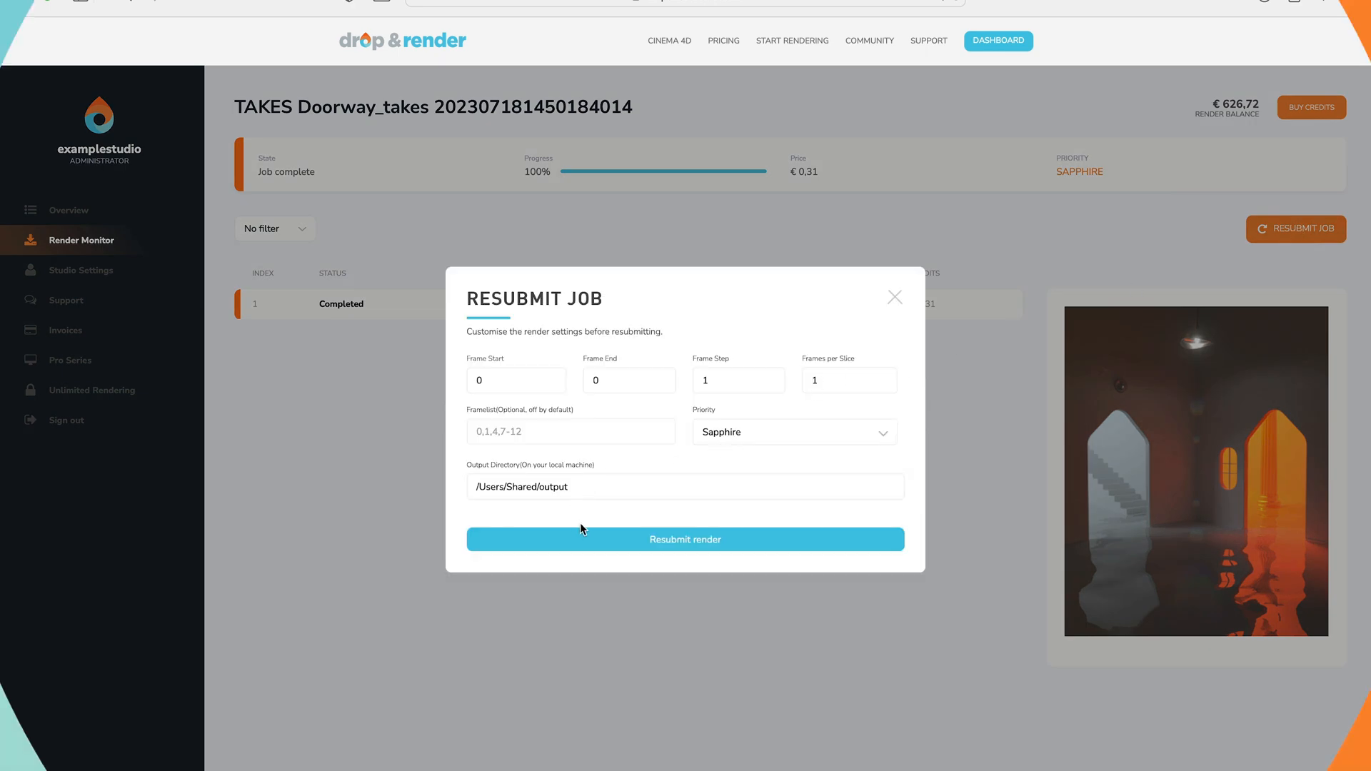